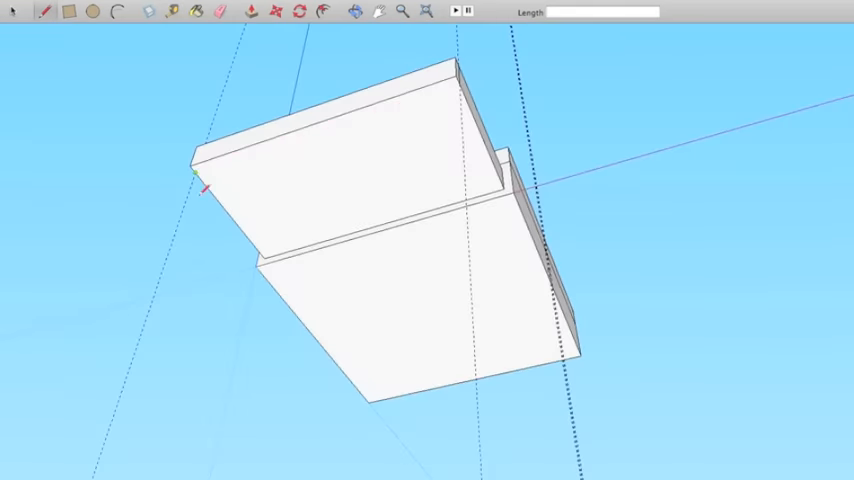
Step: Switch to the Front standard view so the two stacked slabs show in elevation
{"action": "left_click", "coordinate": [366, 12]}
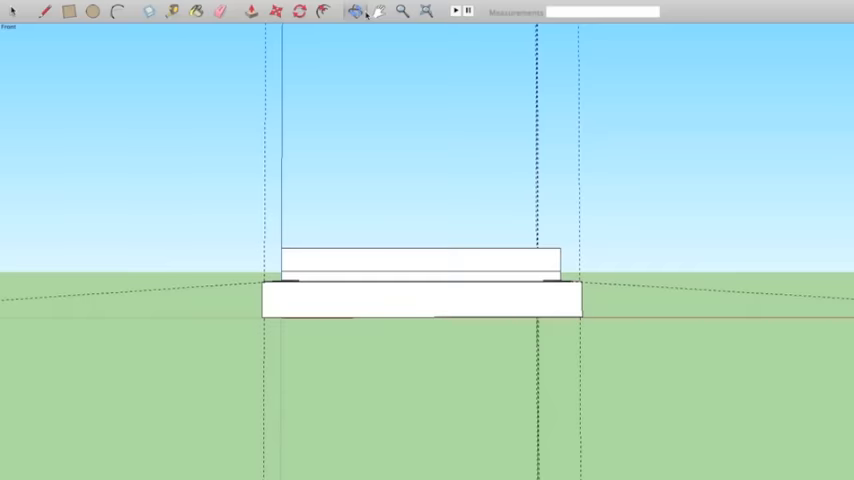